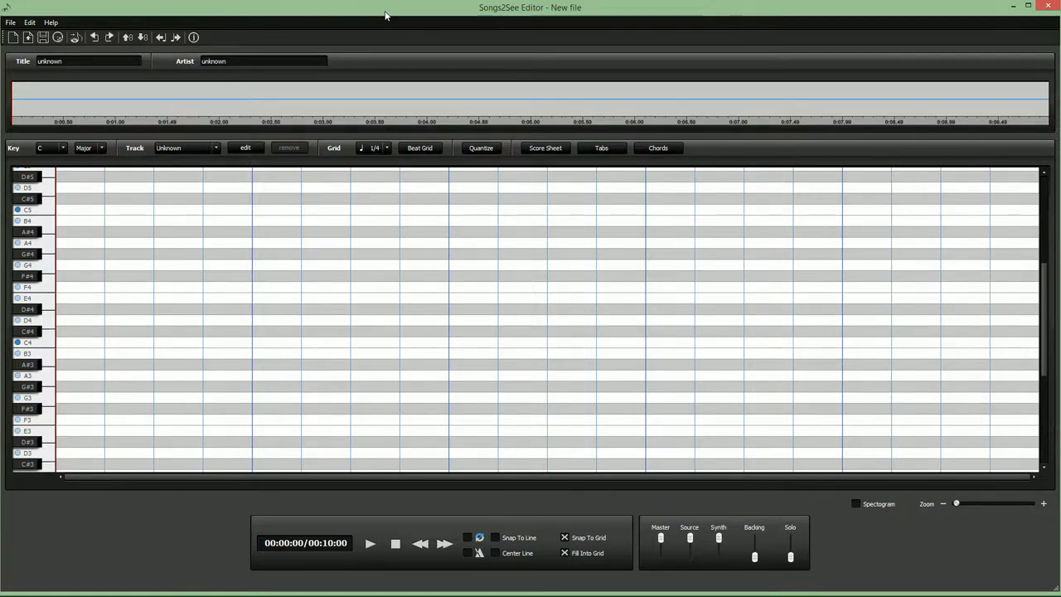
pyautogui.moveTo(209, 415)
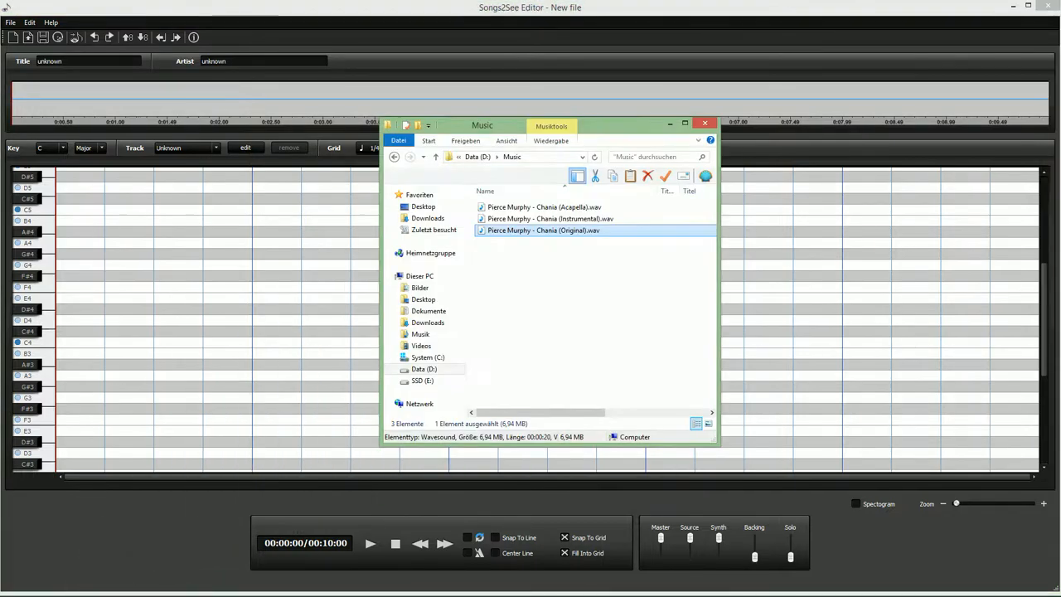
pyautogui.moveTo(484, 307)
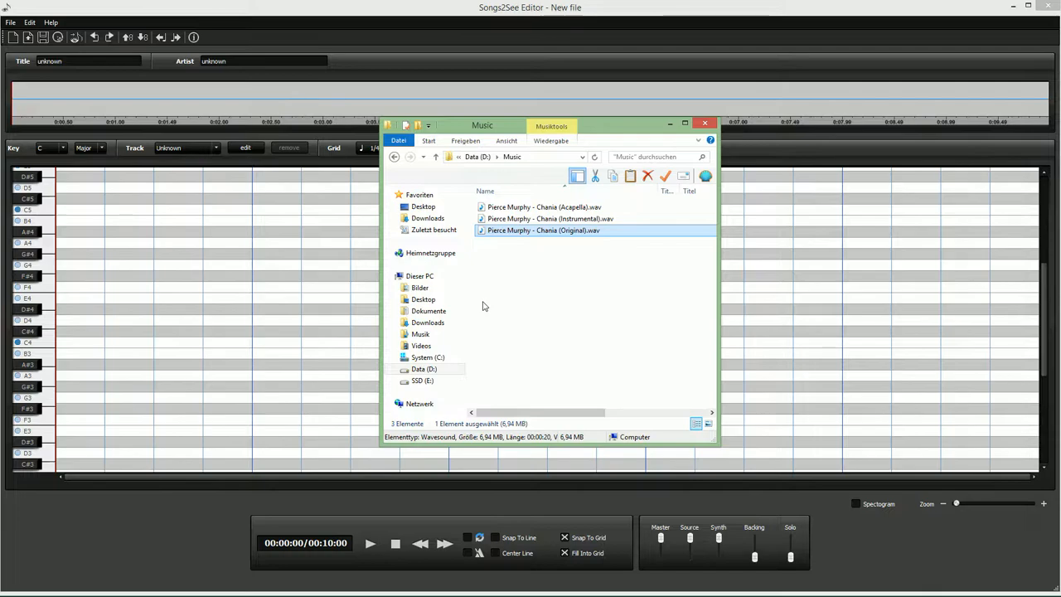
pyautogui.moveTo(497, 240)
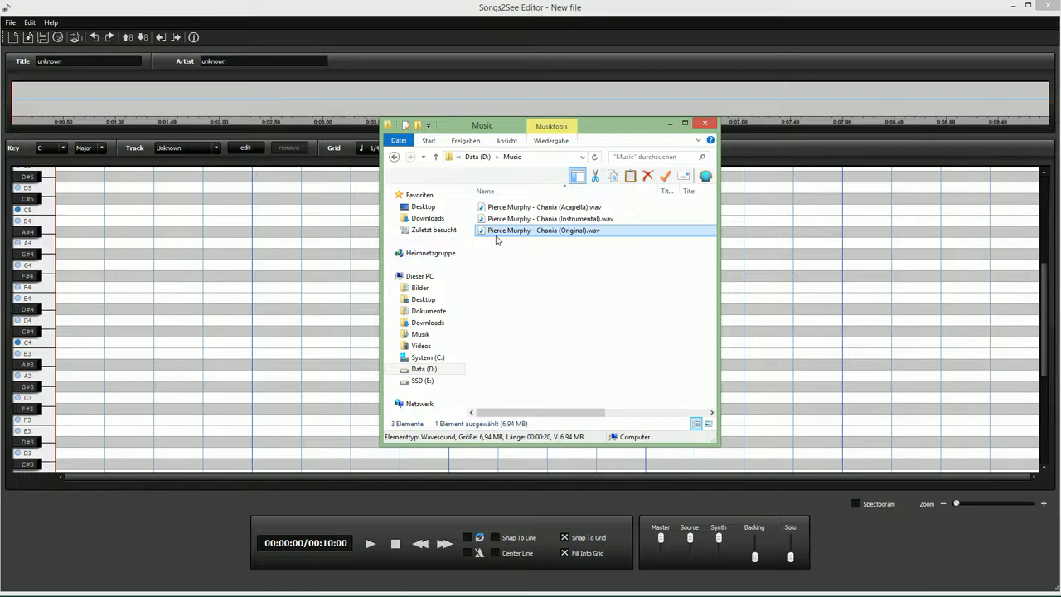
# Preview the original version of Chania in the media player, pause it and close the player.
pyautogui.doubleClick(544, 230)
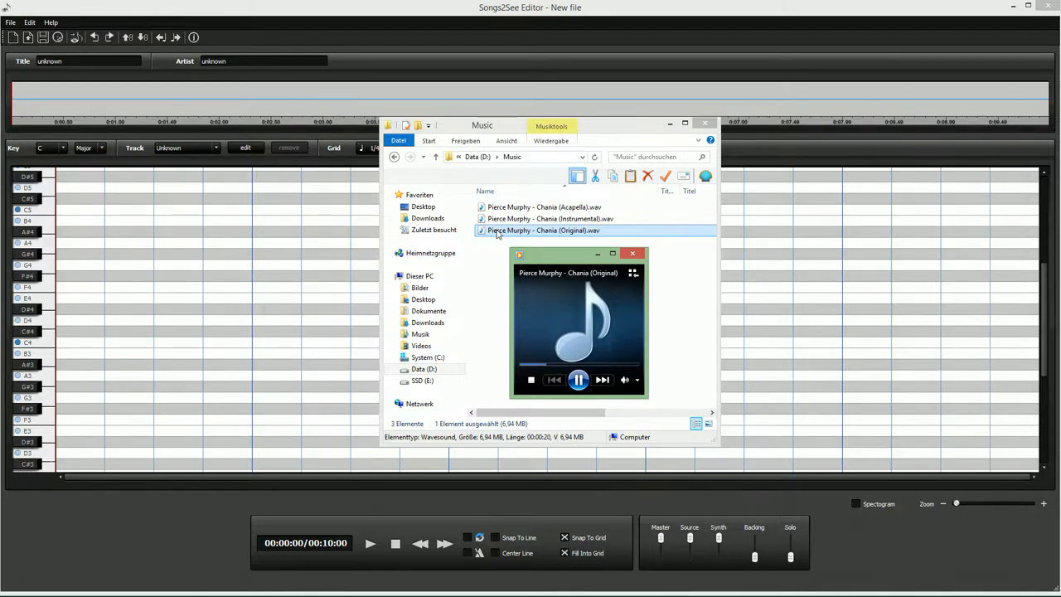
pyautogui.click(577, 379)
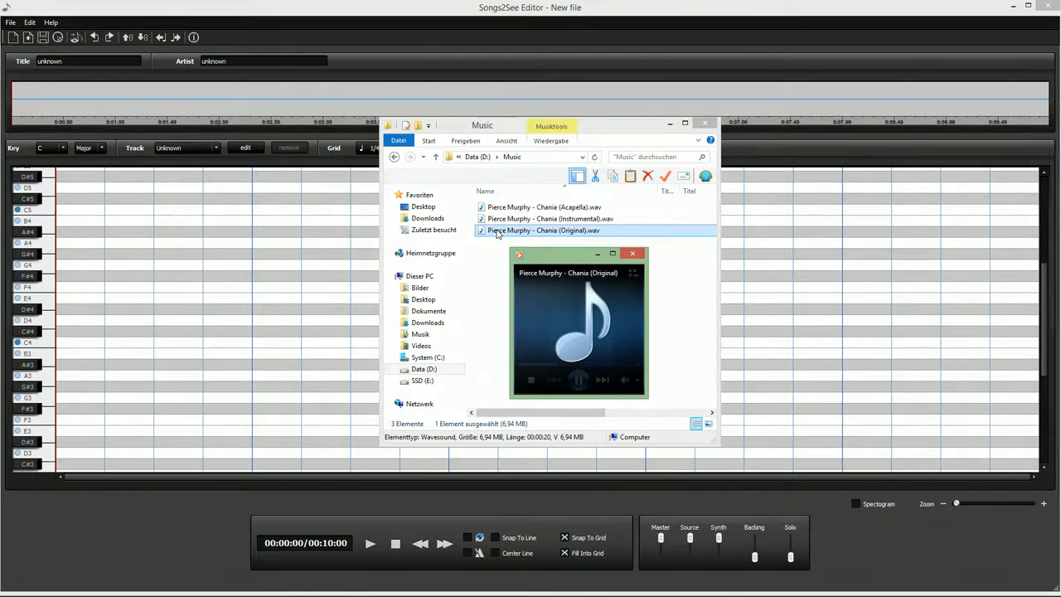
pyautogui.click(577, 380)
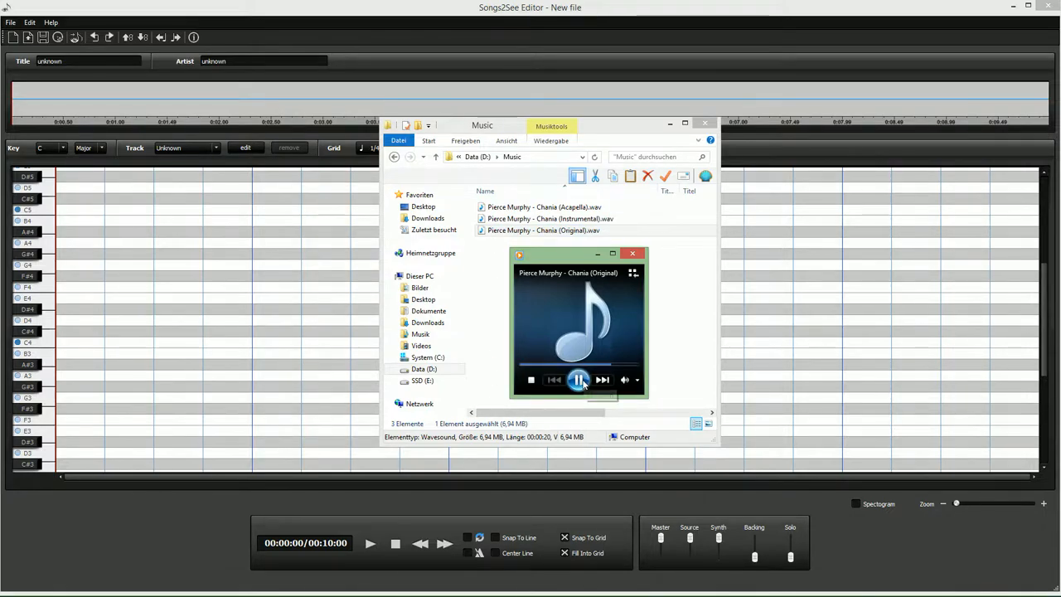
pyautogui.click(577, 379)
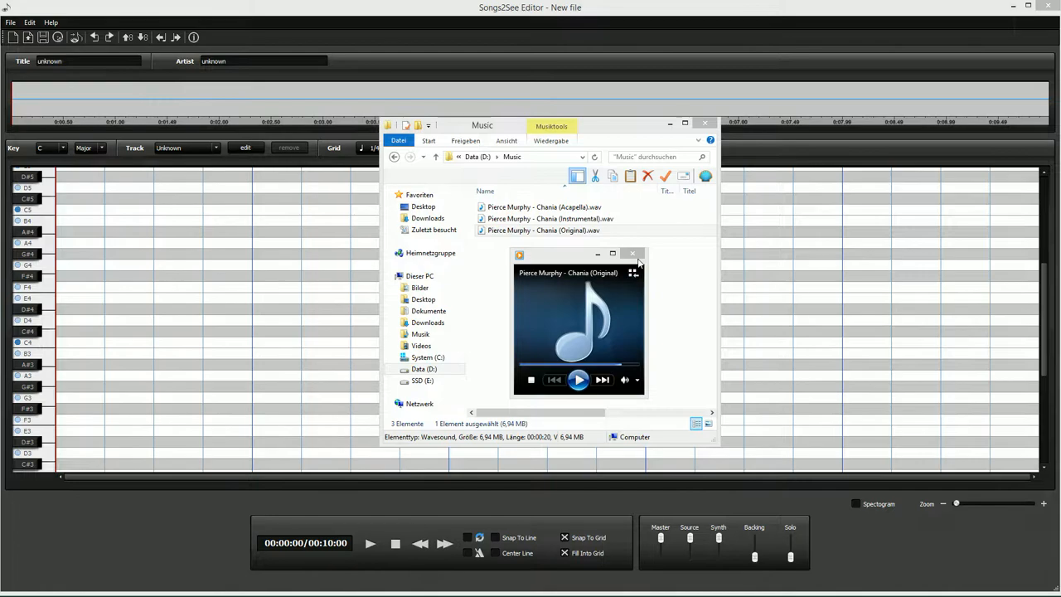
pyautogui.click(633, 254)
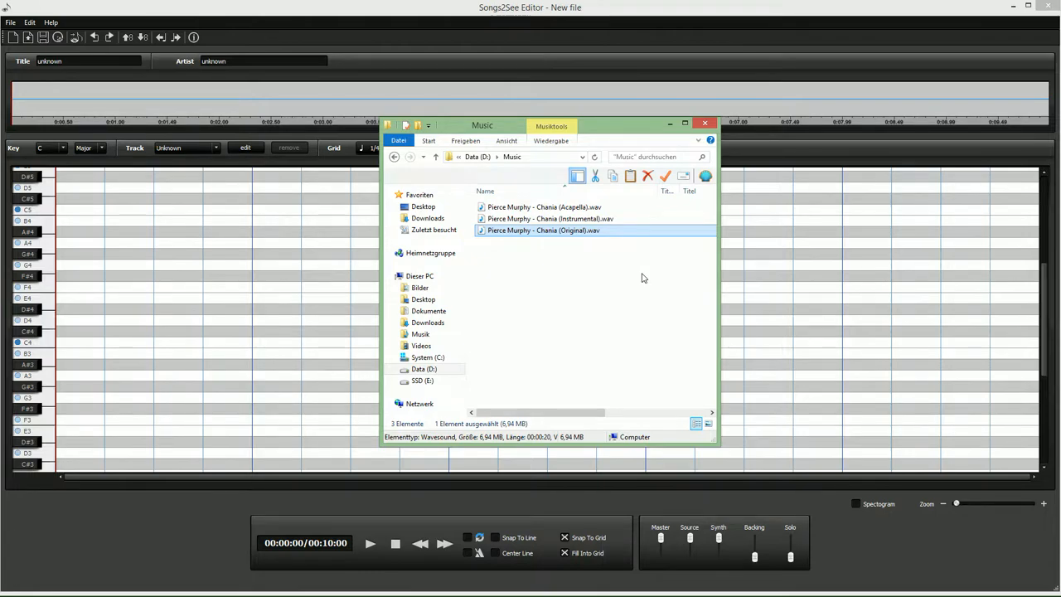
pyautogui.moveTo(593, 219)
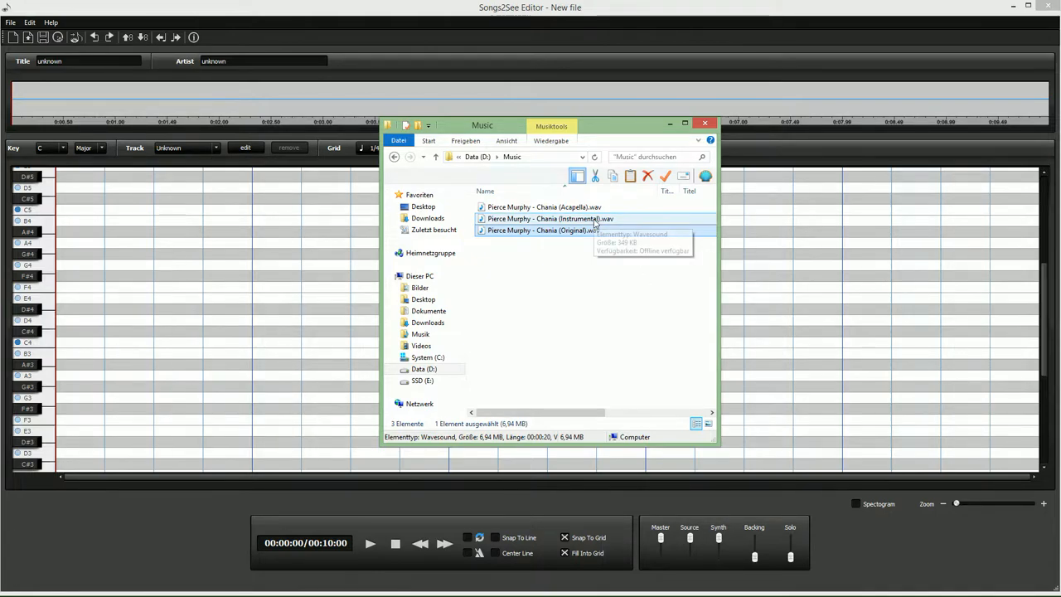
# Preview the instrumental version of Chania in the media player.
pyautogui.click(551, 219)
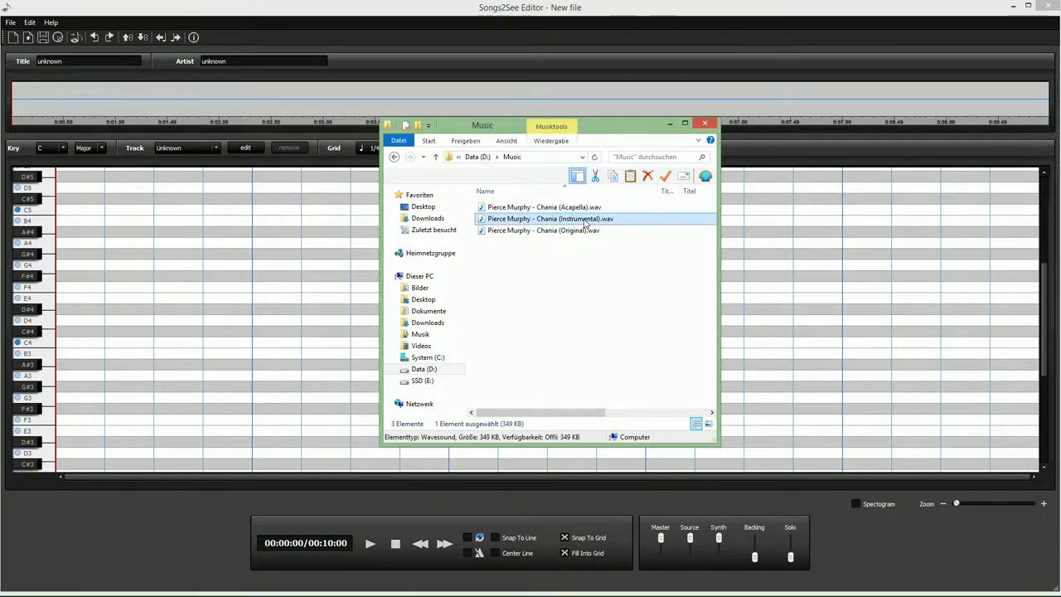
pyautogui.doubleClick(550, 218)
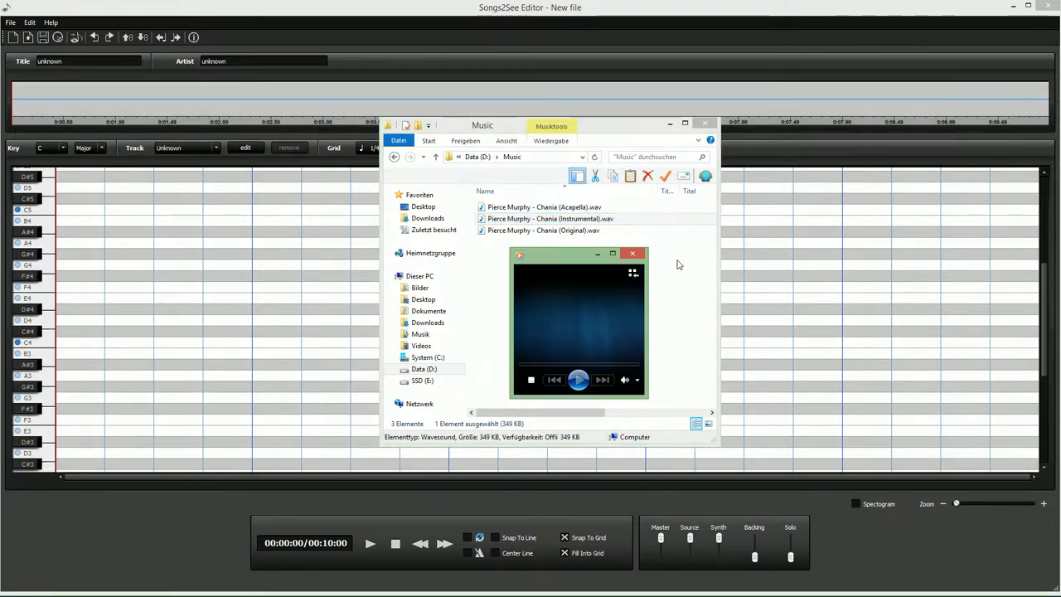
pyautogui.click(577, 380)
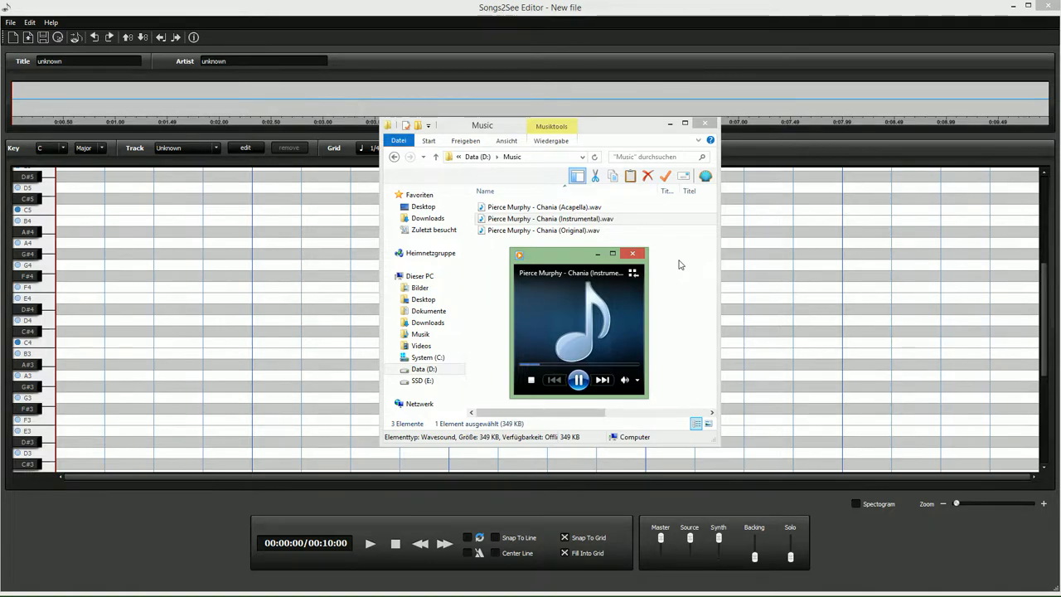
pyautogui.click(577, 380)
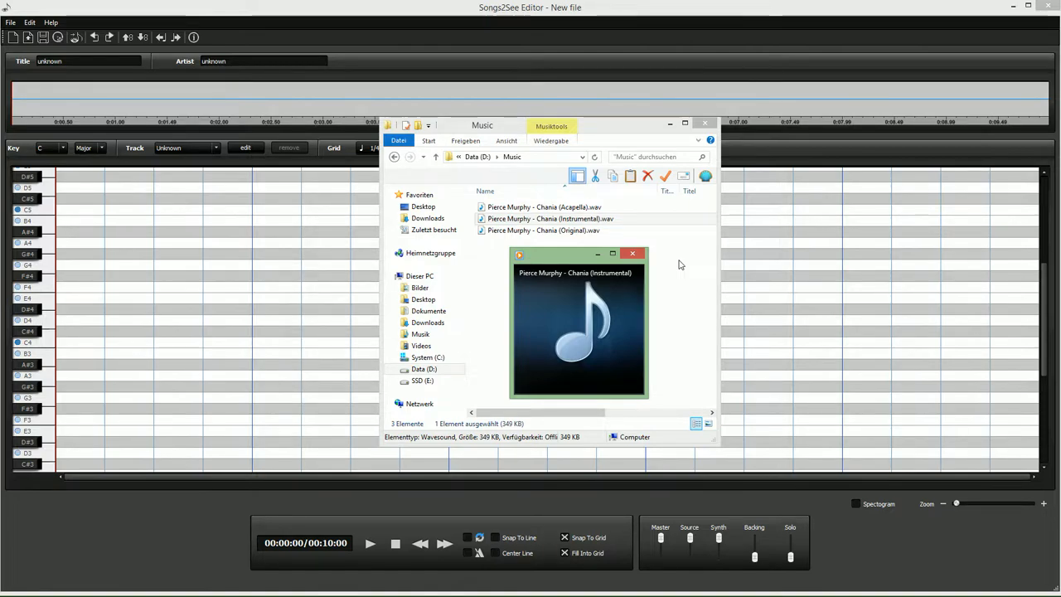
pyautogui.moveTo(670, 337)
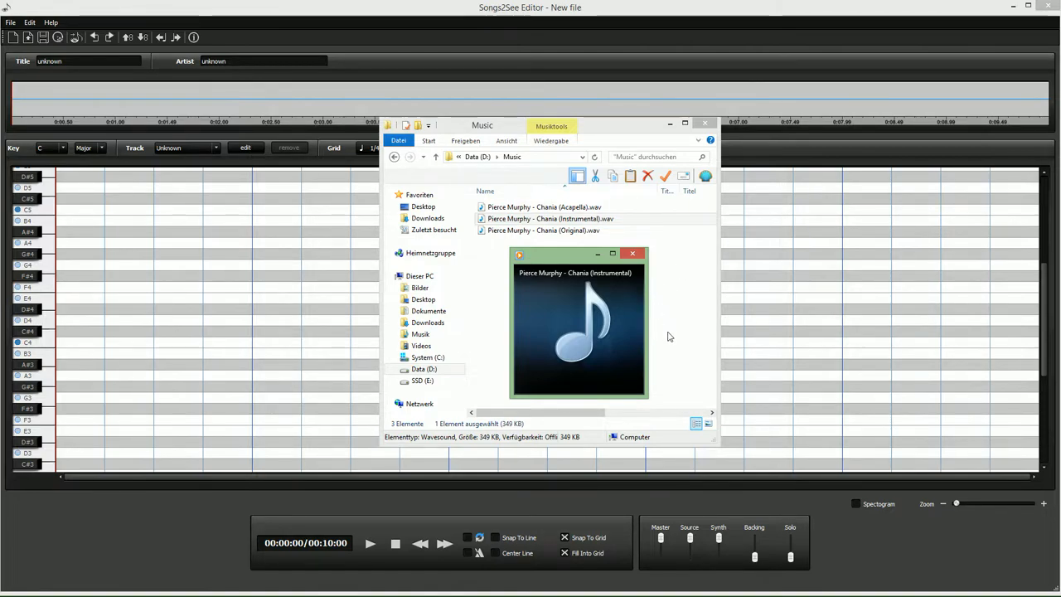
pyautogui.moveTo(661, 342)
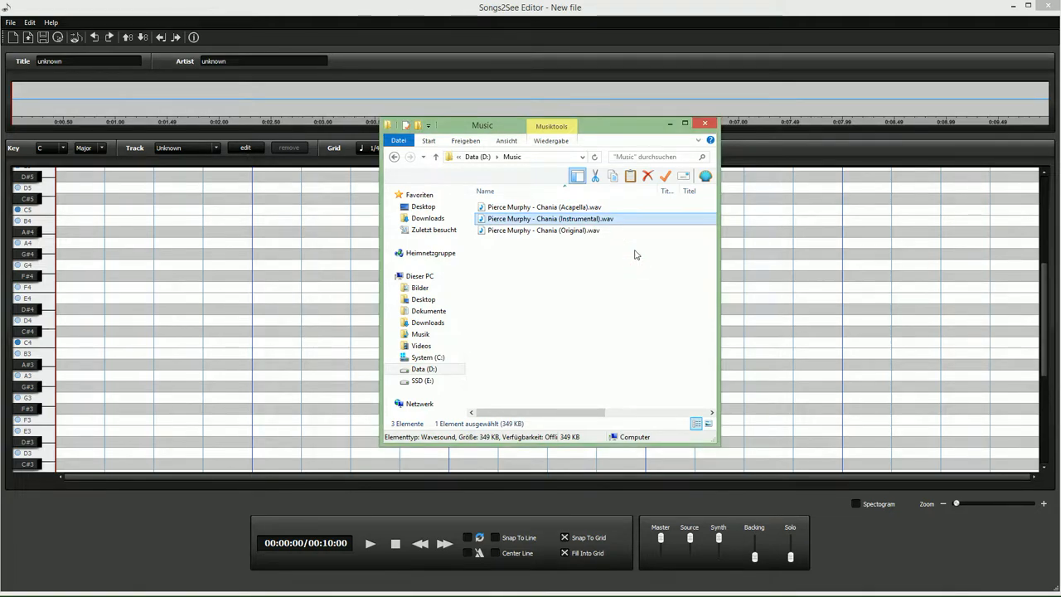
pyautogui.moveTo(643, 222)
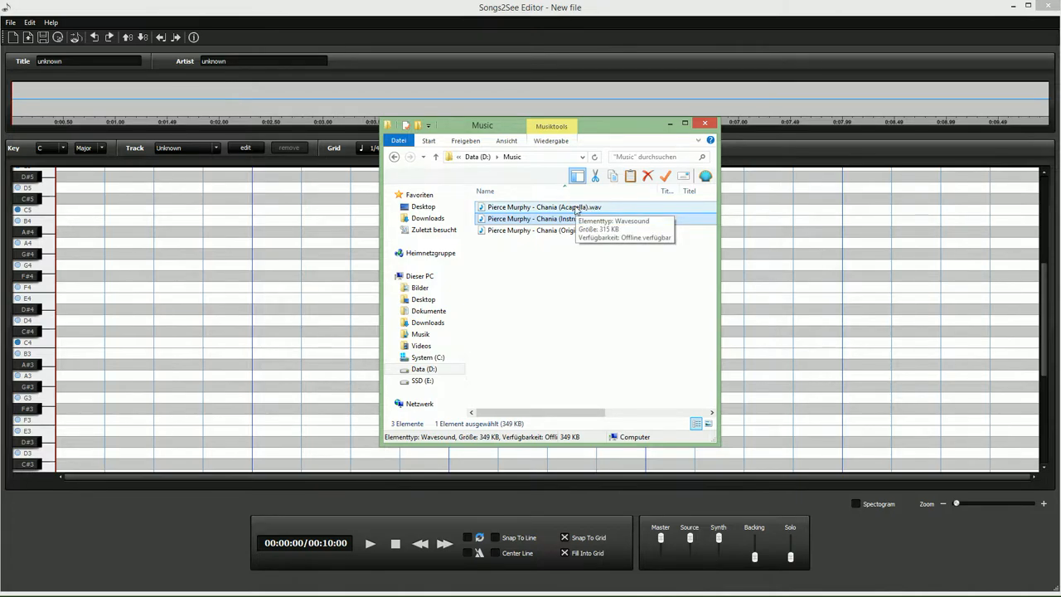
# Preview the a cappella version of Chania, then pause its playback.
pyautogui.doubleClick(543, 206)
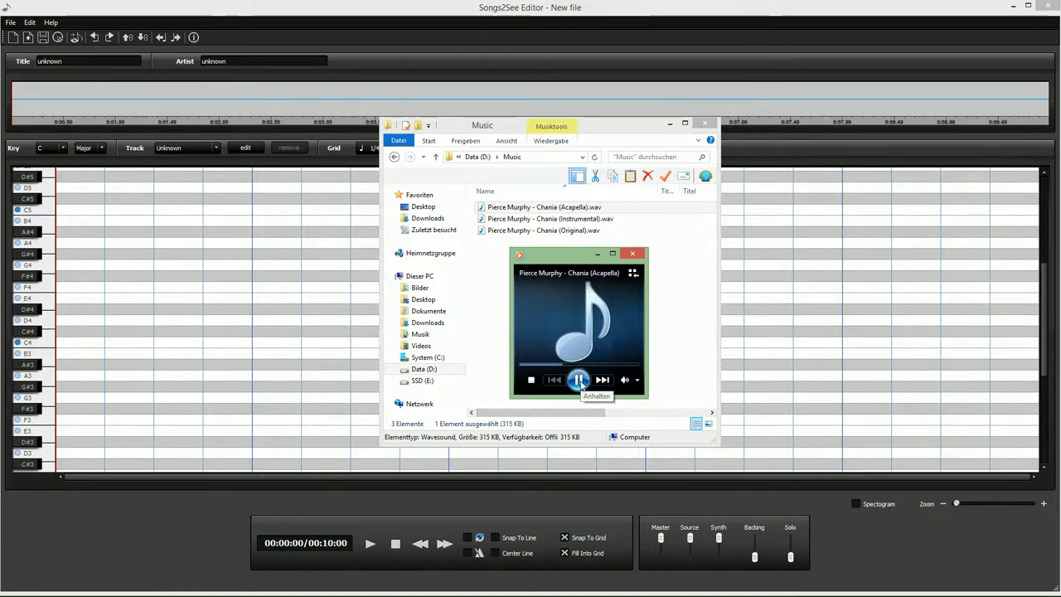
pyautogui.click(634, 252)
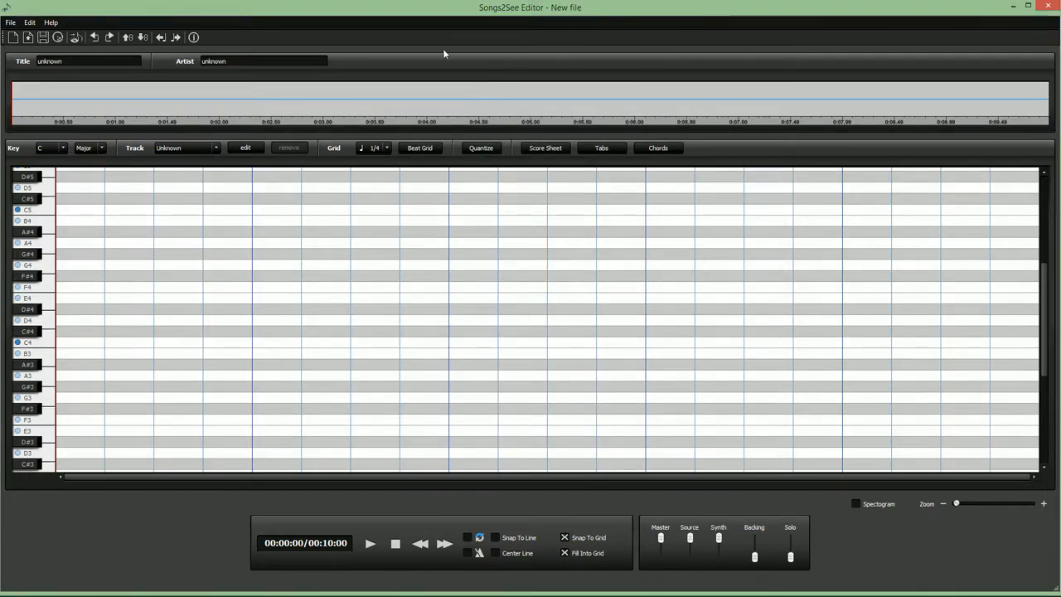
# Start the Audio-Import-Wizard and load Chania (Original).wav from the Music folder.
pyautogui.click(10, 23)
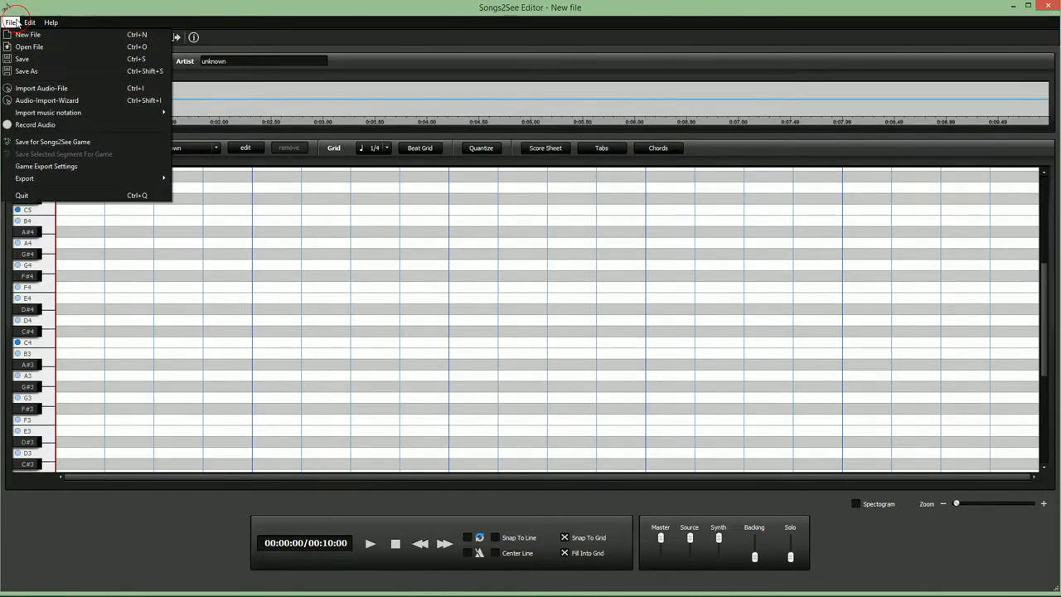
pyautogui.moveTo(46, 101)
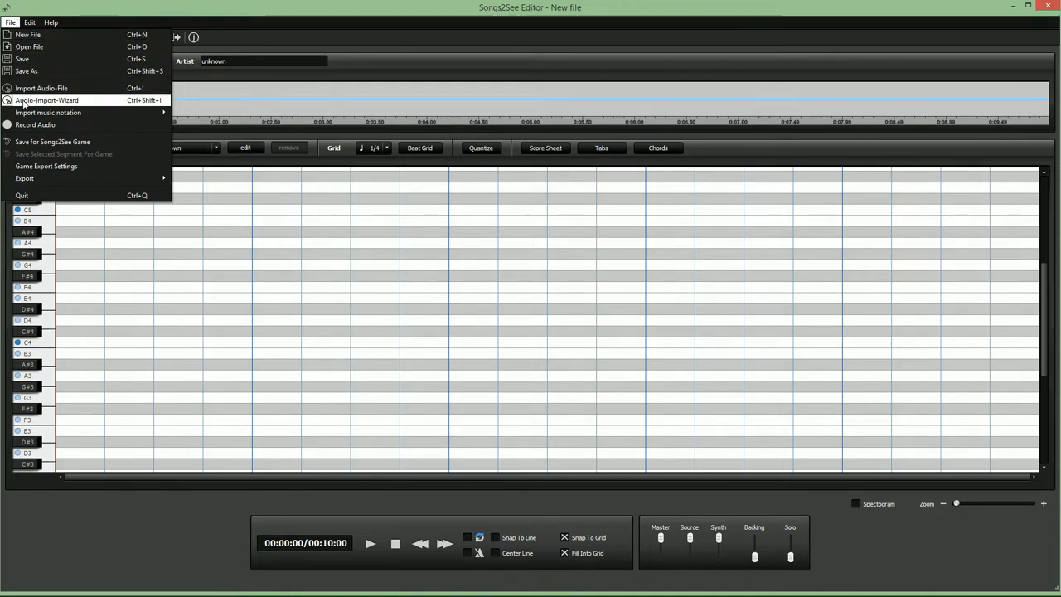
pyautogui.click(40, 88)
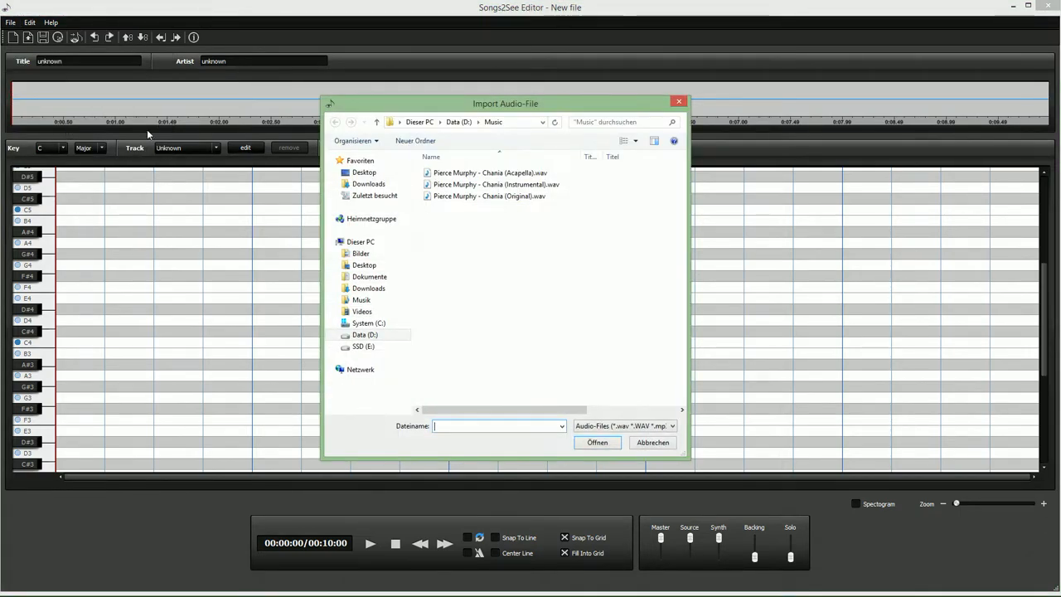
pyautogui.click(489, 195)
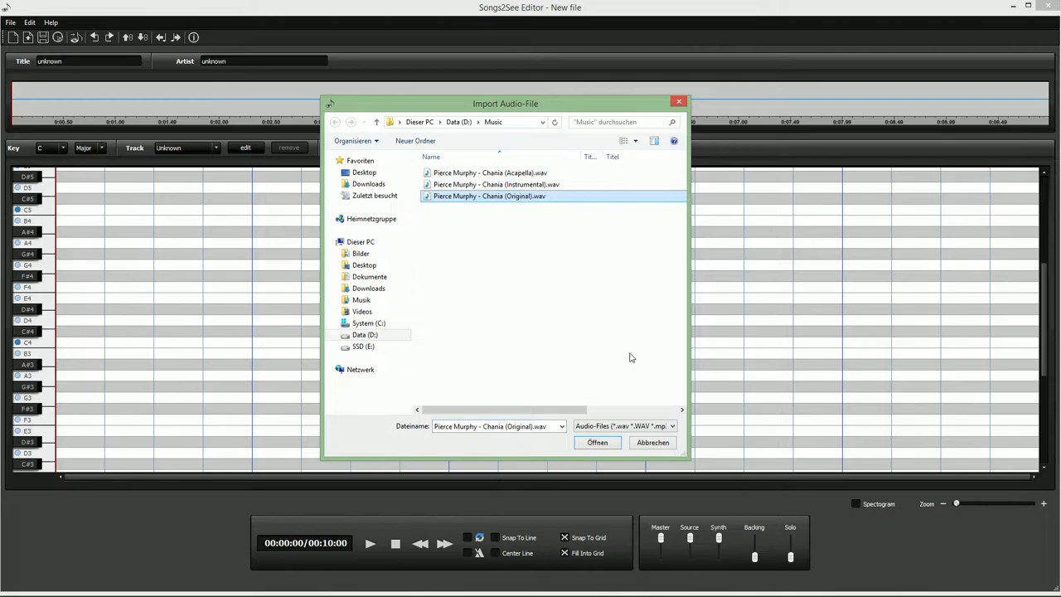
pyautogui.click(597, 441)
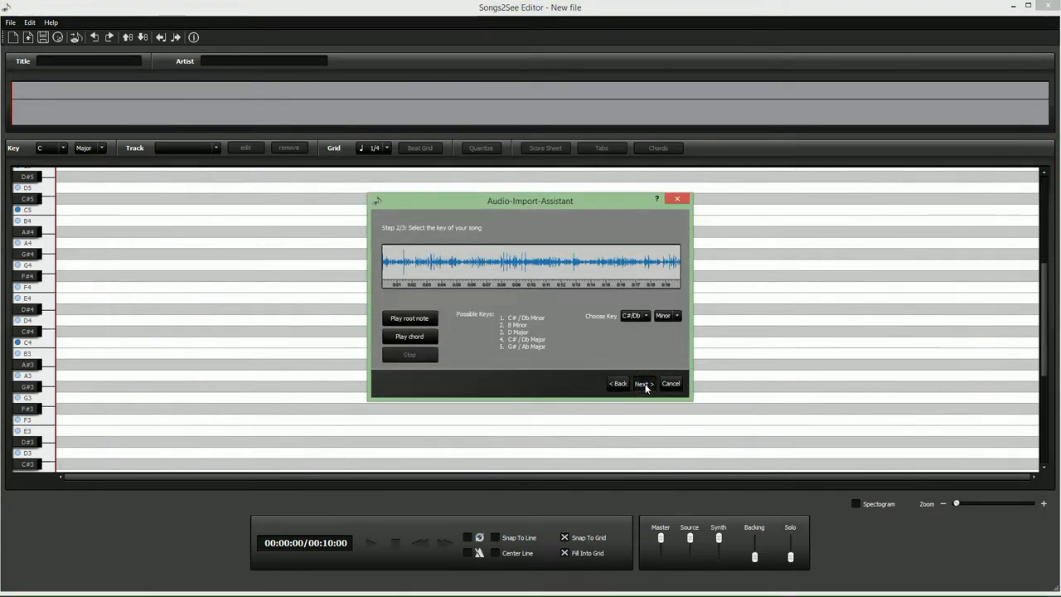
# Accept the suggested key, turn off Main Melody transcription and finish the import.
pyautogui.click(644, 383)
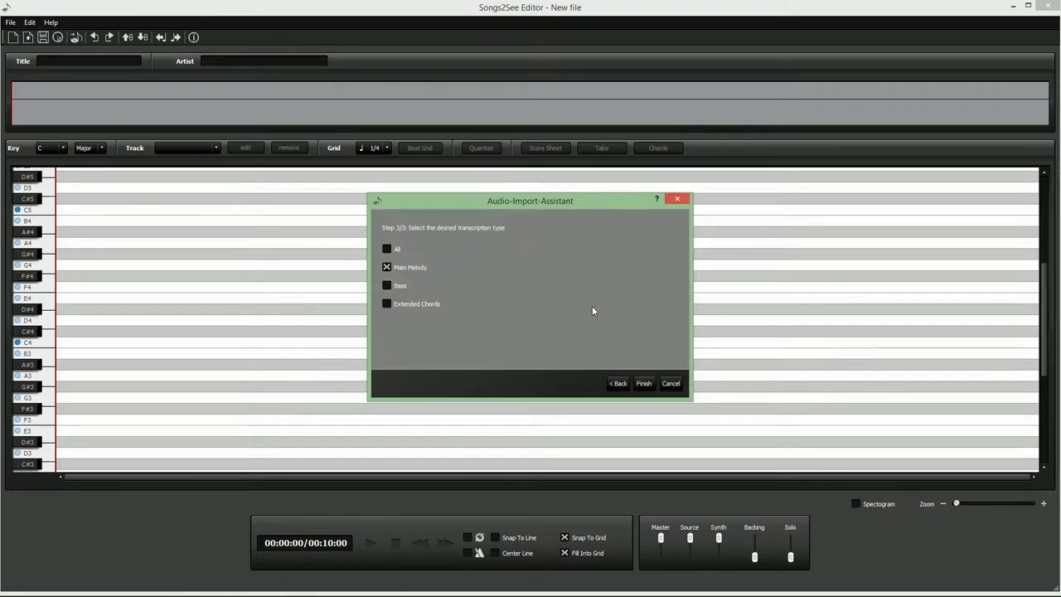
pyautogui.moveTo(444, 269)
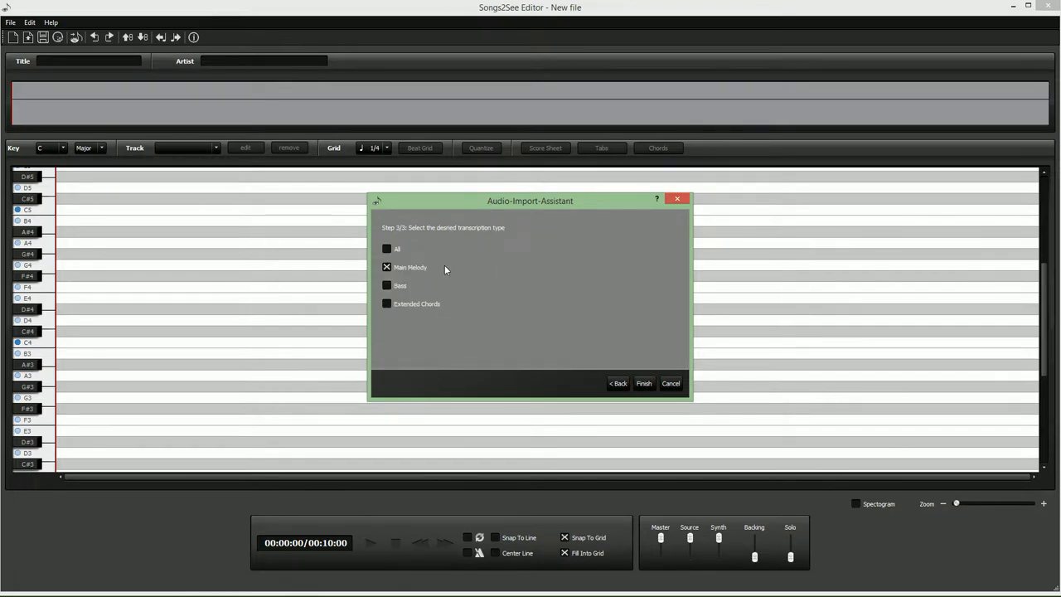
pyautogui.click(387, 267)
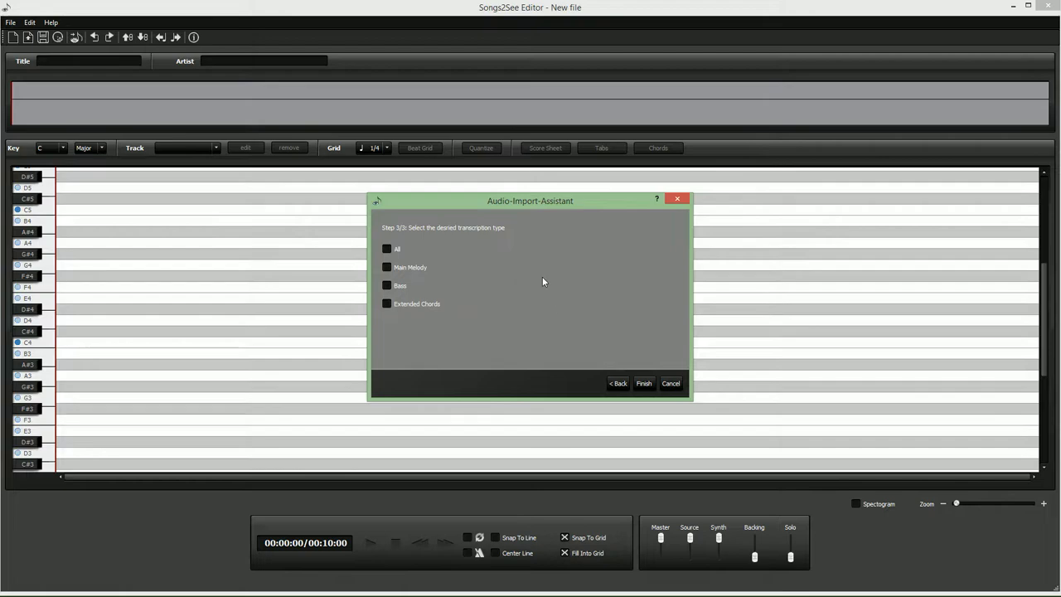
pyautogui.moveTo(615, 294)
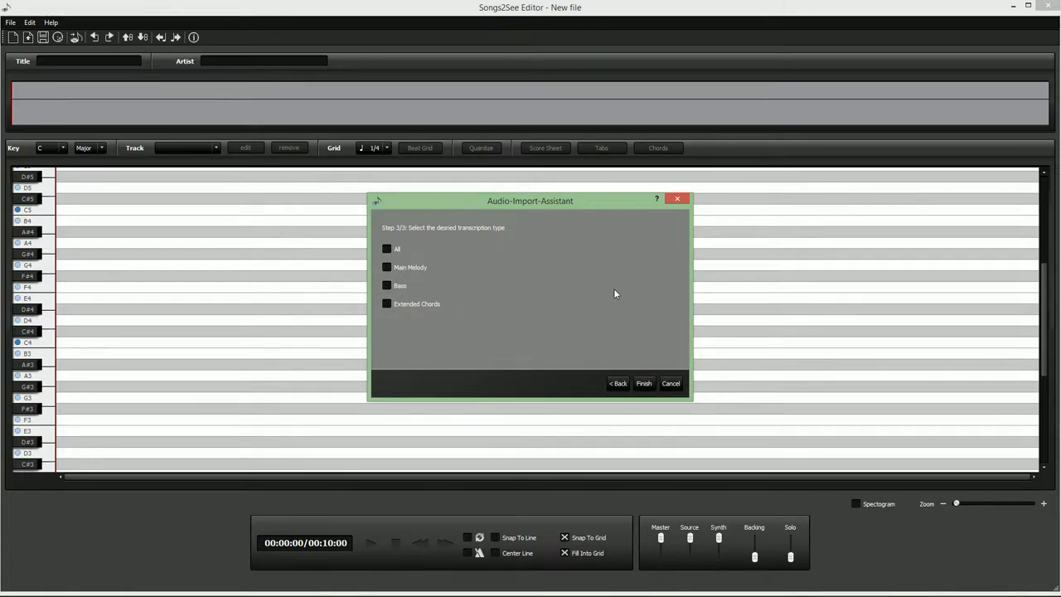
pyautogui.click(643, 383)
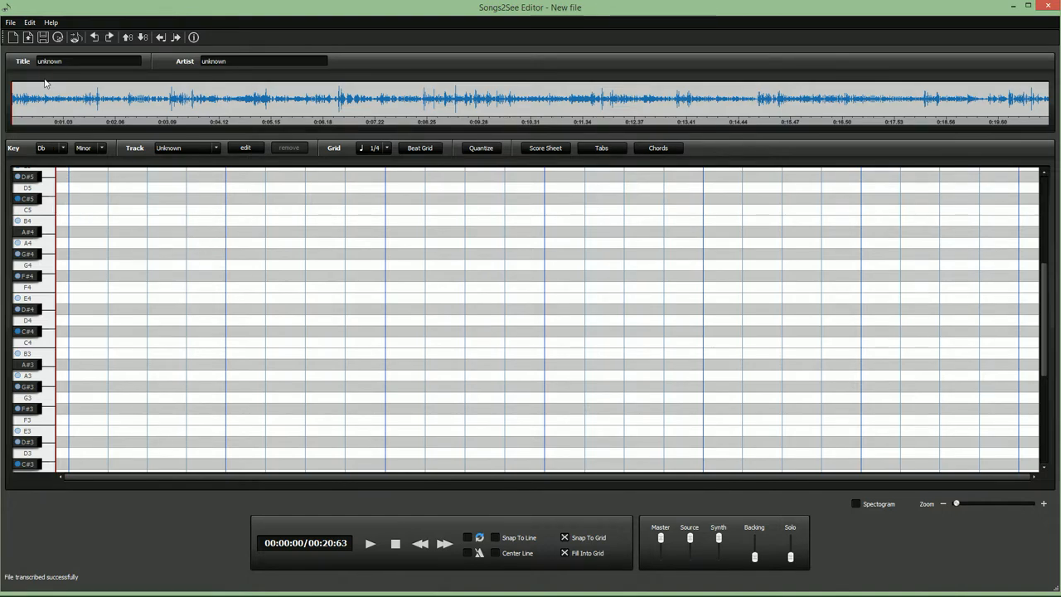
# Reach the export commands for the loaded Chania track from the File menu.
pyautogui.click(10, 23)
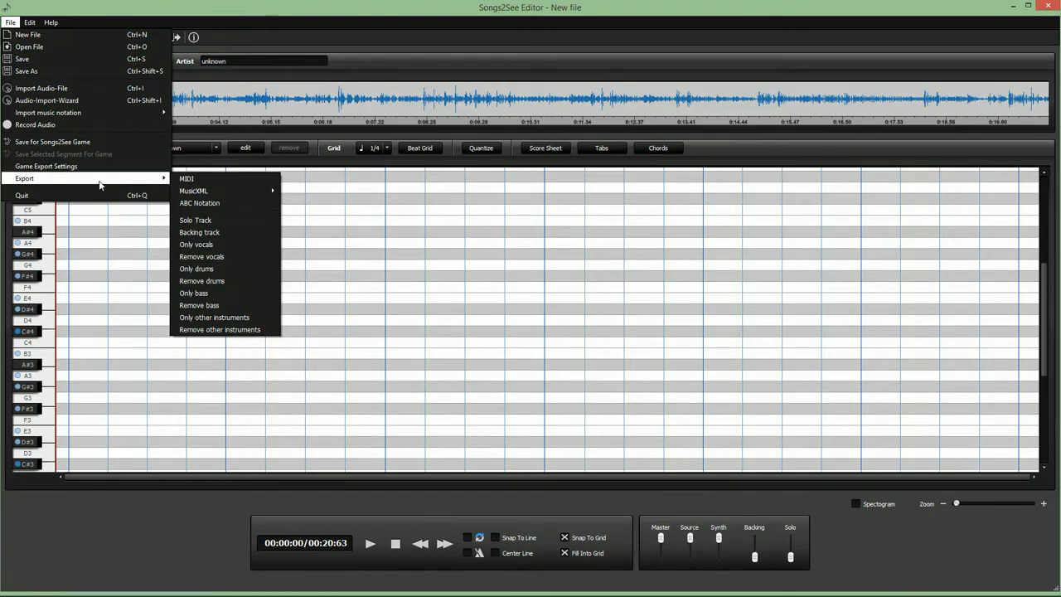
pyautogui.moveTo(199, 203)
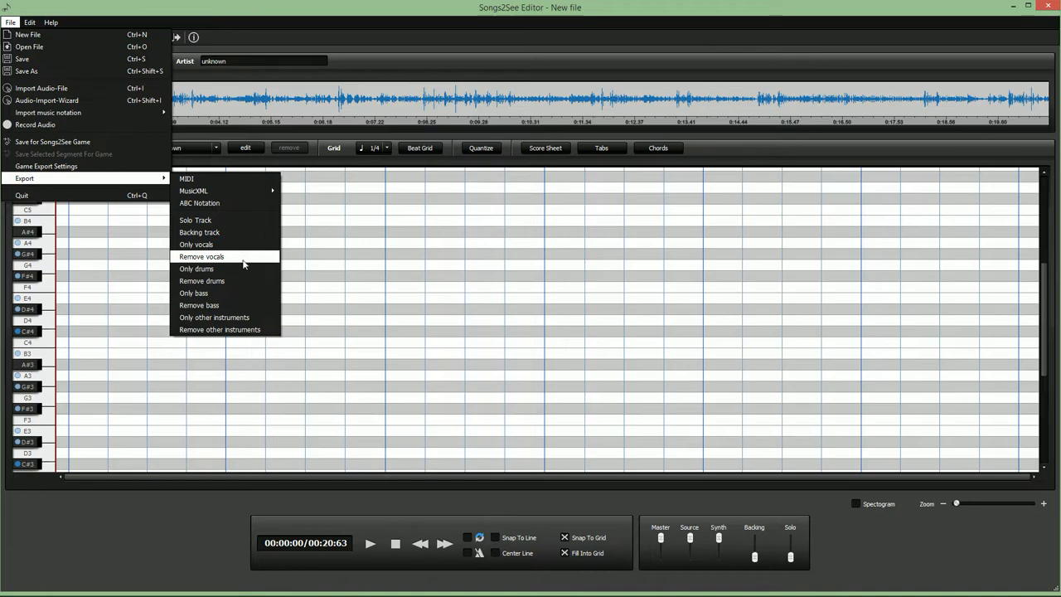
pyautogui.moveTo(246, 269)
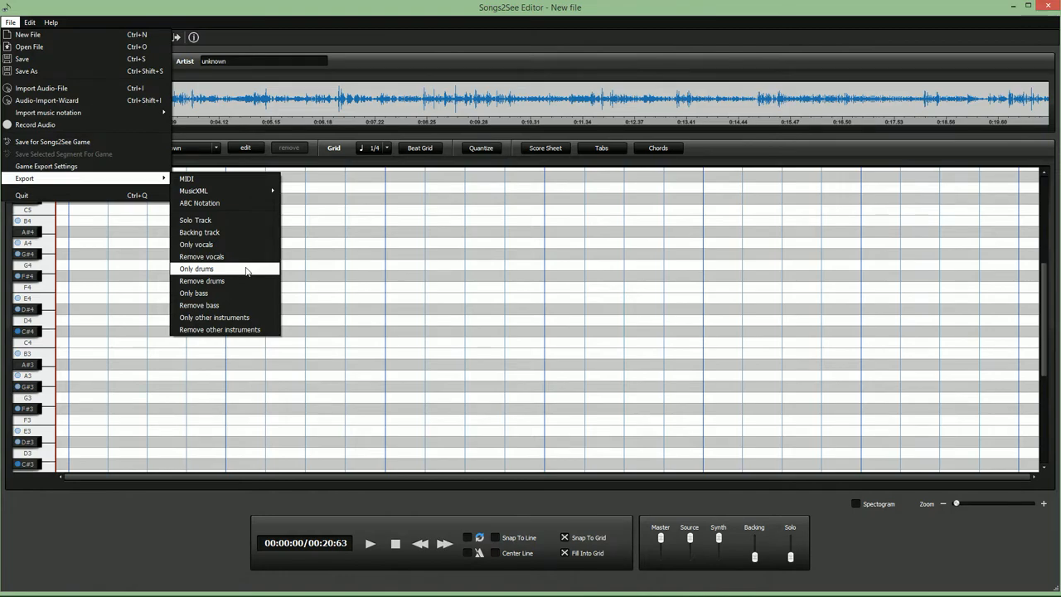
pyautogui.moveTo(224, 294)
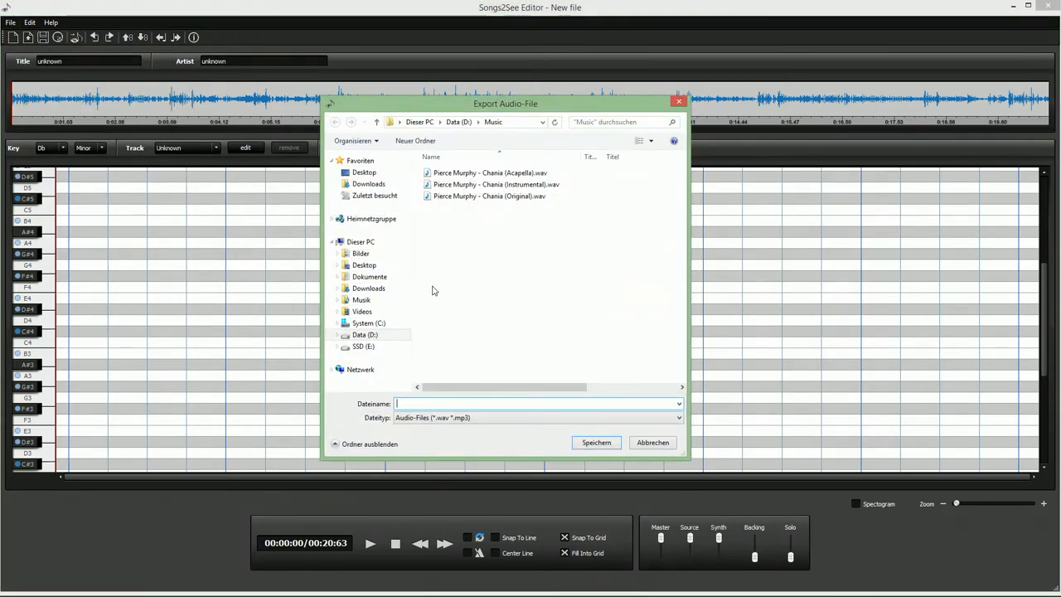
# Save the vocals-removed export as the existing Instrumental.wav, confirming the overwrite.
pyautogui.click(494, 184)
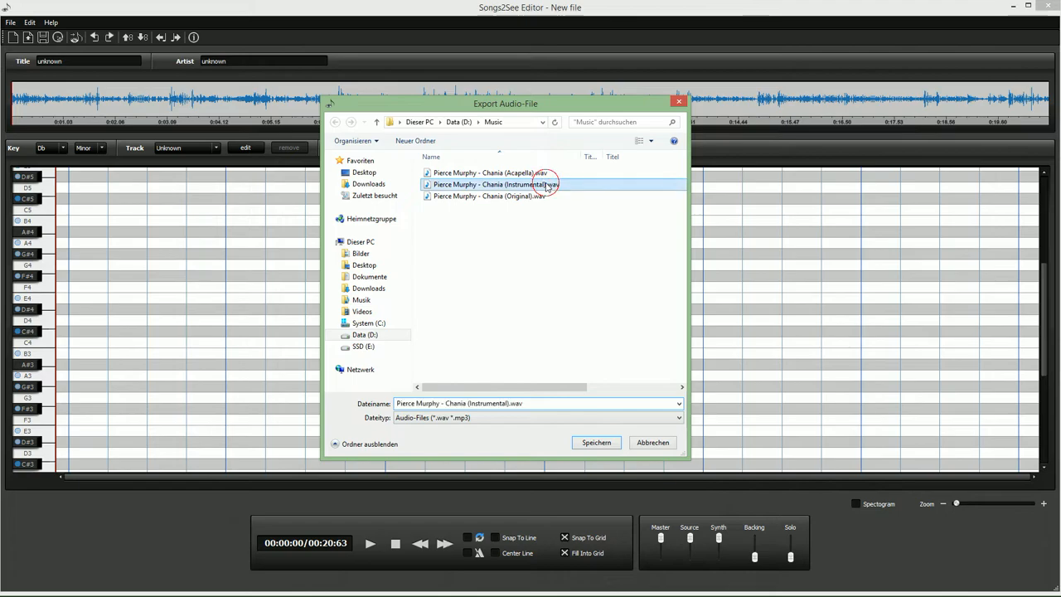
pyautogui.click(597, 441)
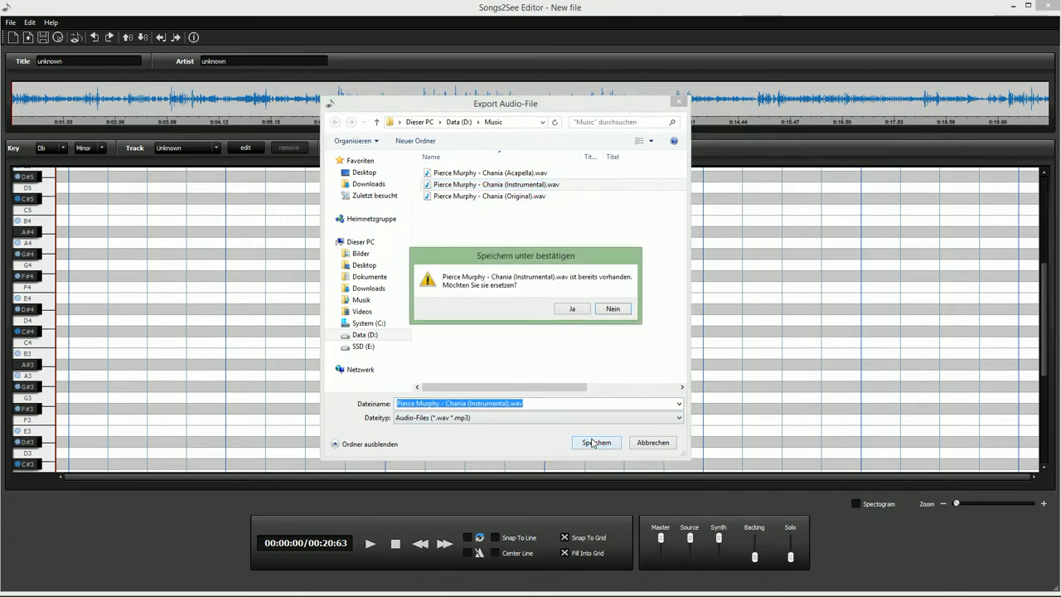
pyautogui.click(570, 308)
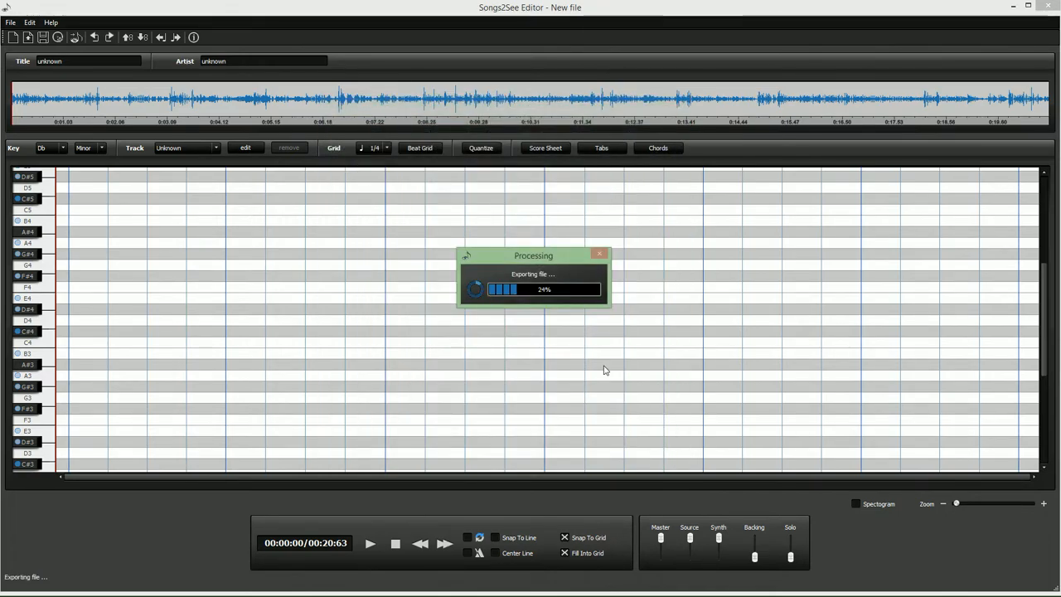